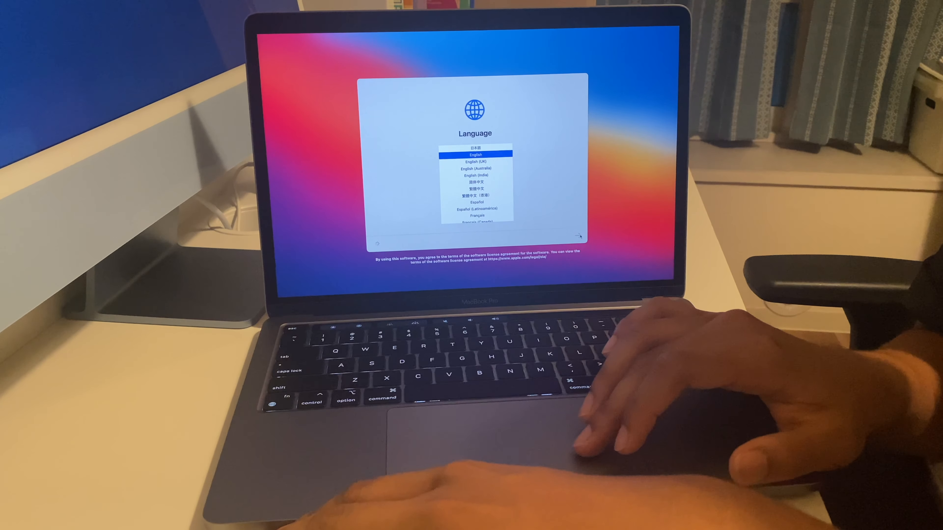
Keep English as the system language and confirm Japan as the country or region.
click(572, 235)
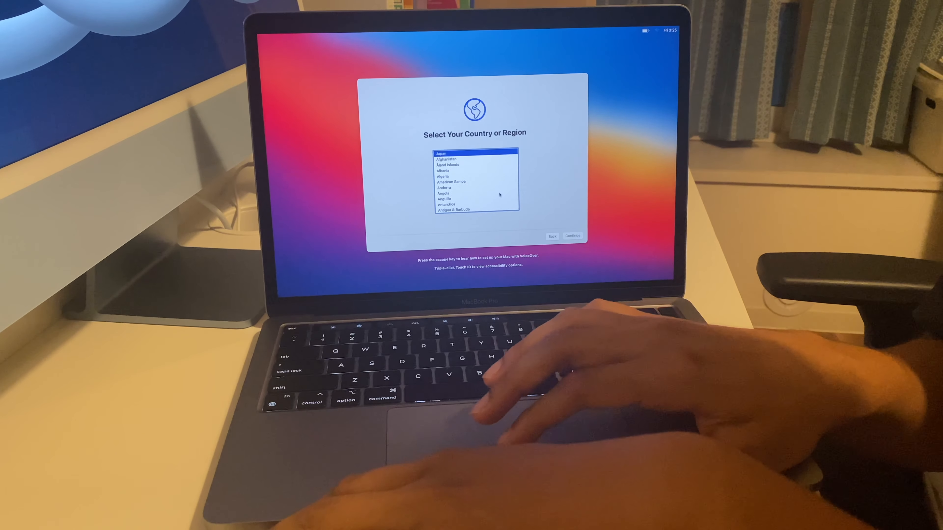
mouse_move(602, 361)
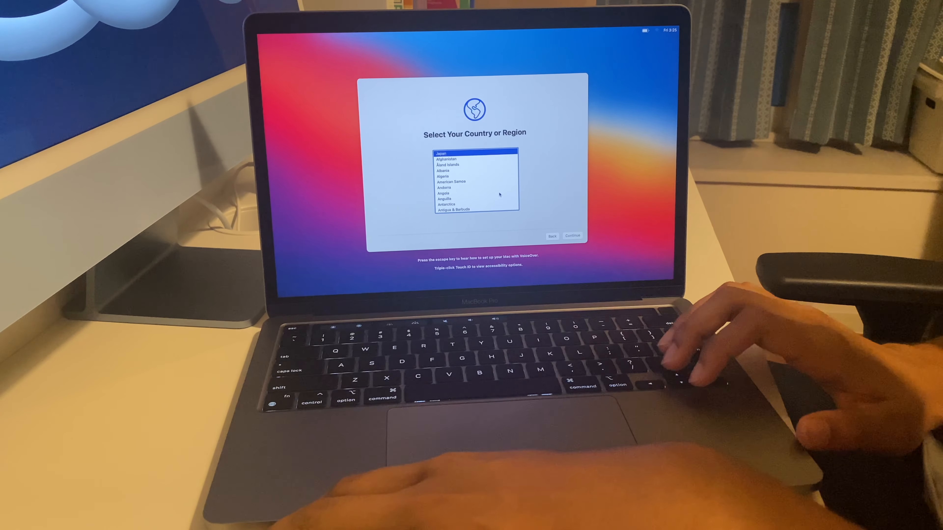
click(572, 235)
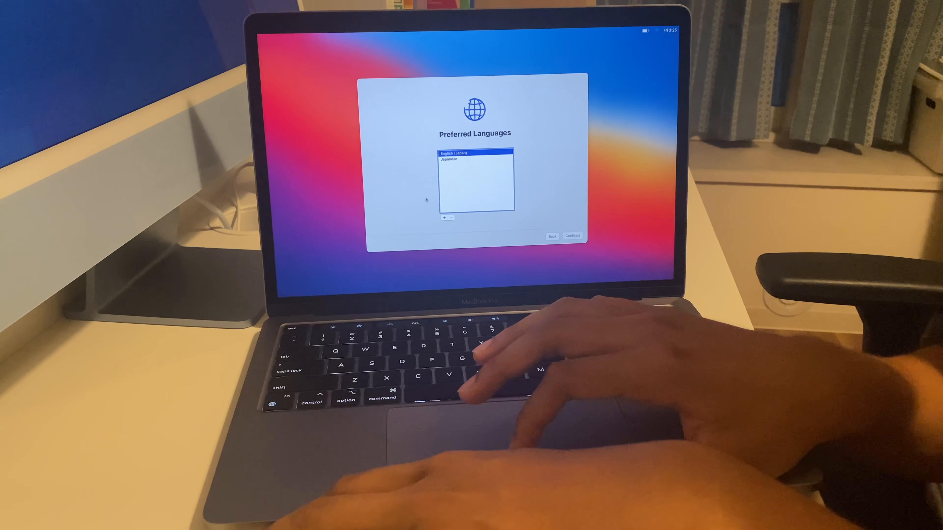
Add English (US) beside English (Japan) in Preferred Languages and accept the list.
click(446, 217)
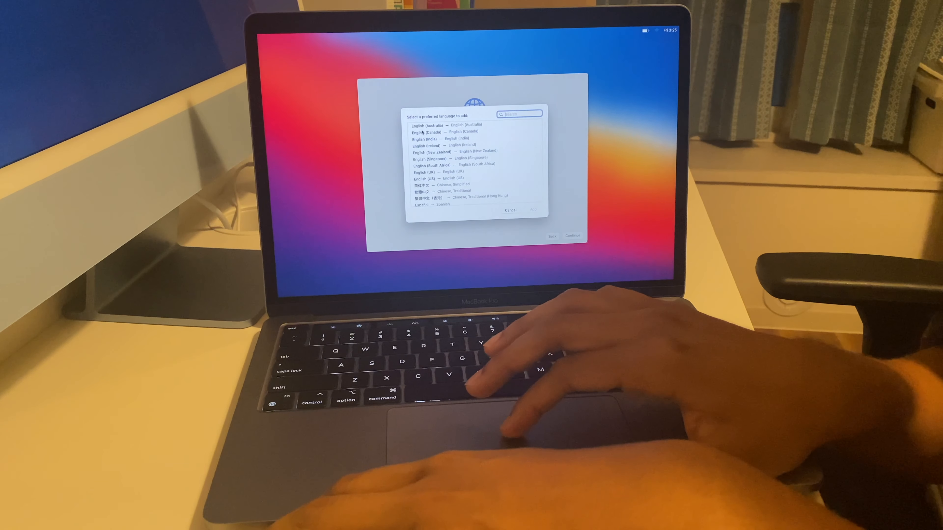
click(436, 171)
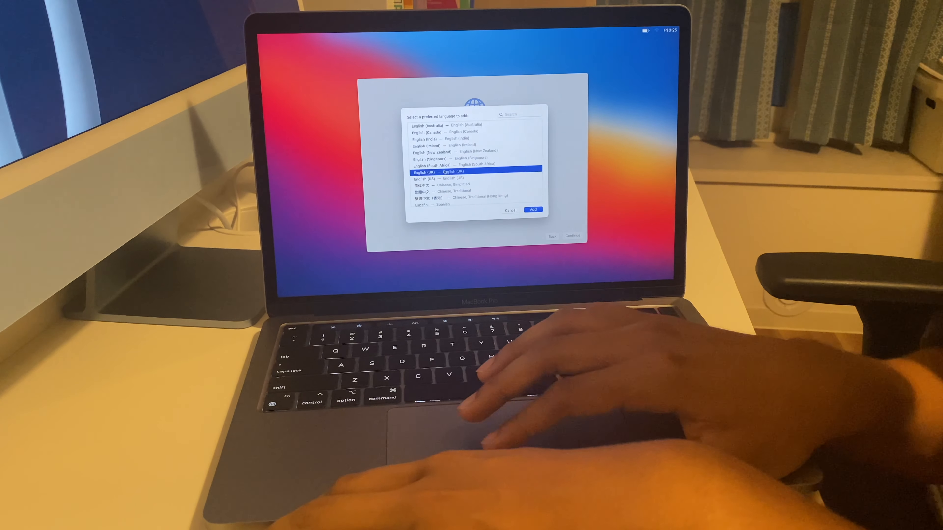
click(457, 179)
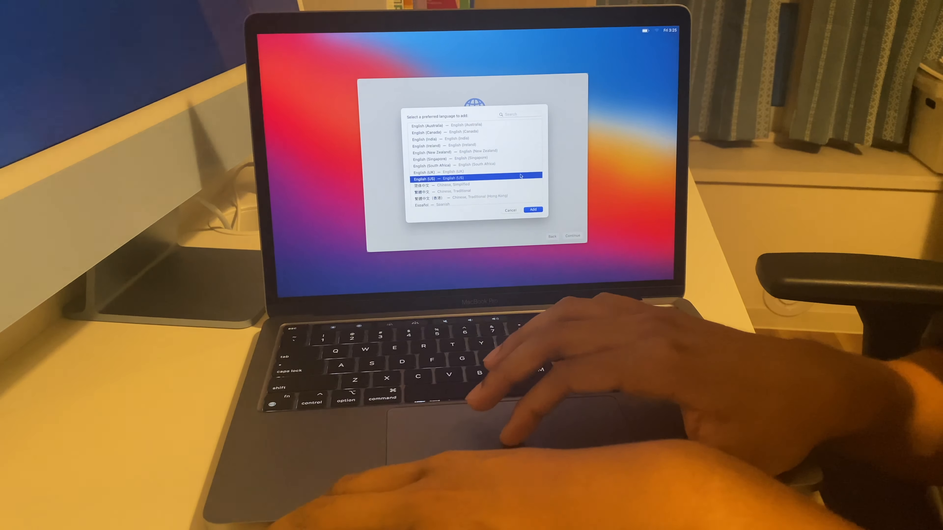
click(533, 209)
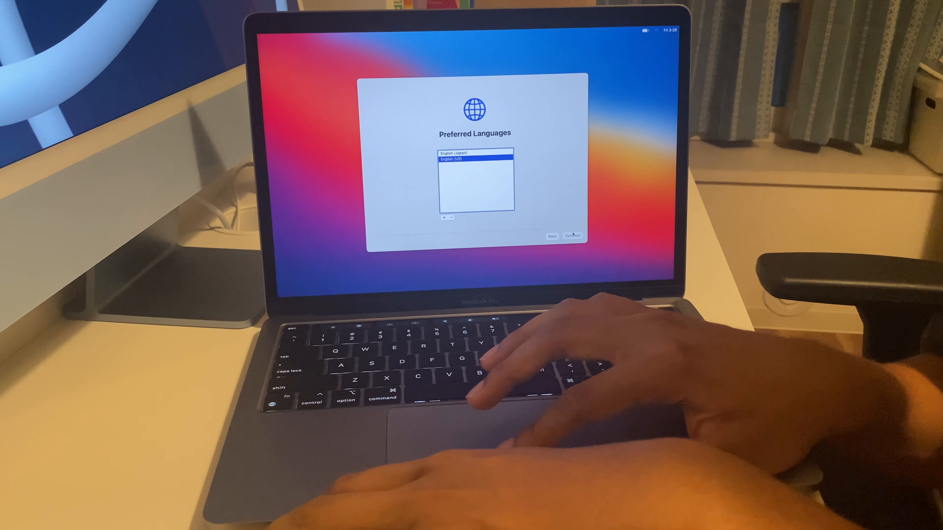
click(572, 235)
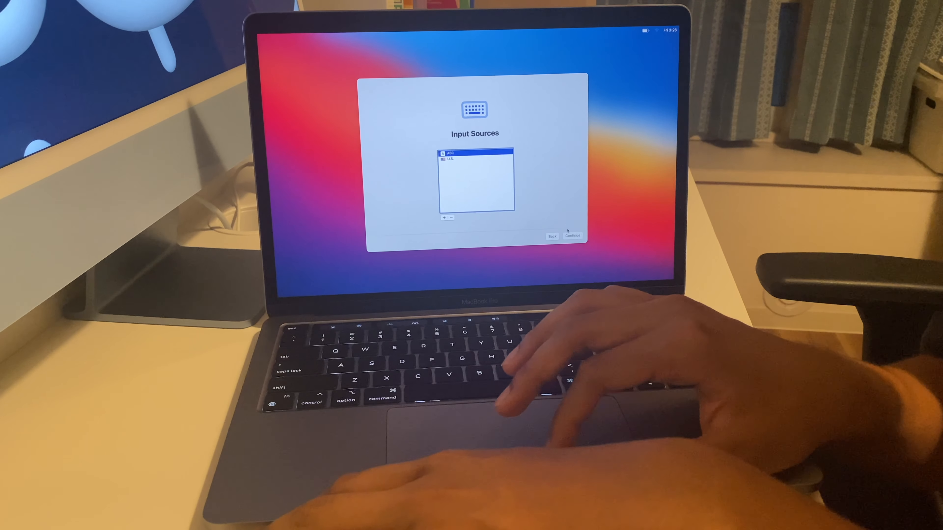
Accept ABC and U.S. input sources, English (United States) dictation, and skip Migration Assistant.
click(572, 236)
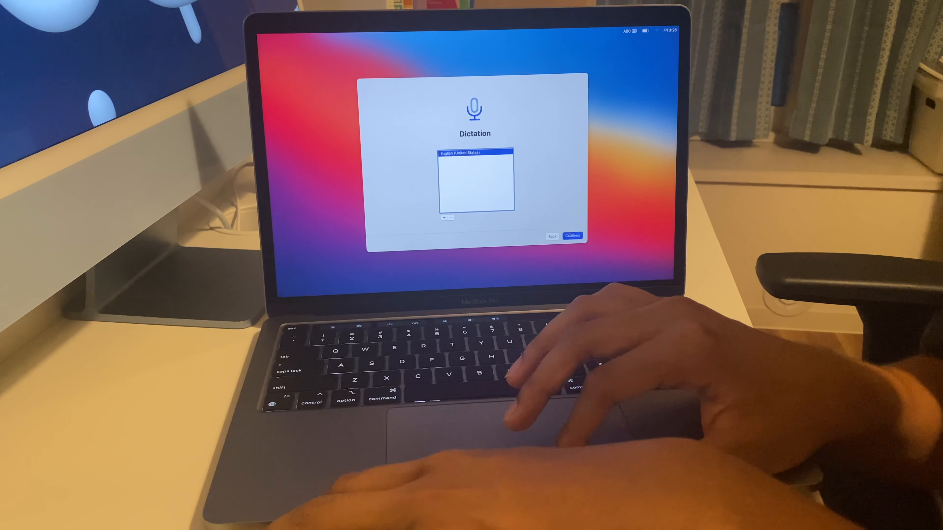
click(572, 236)
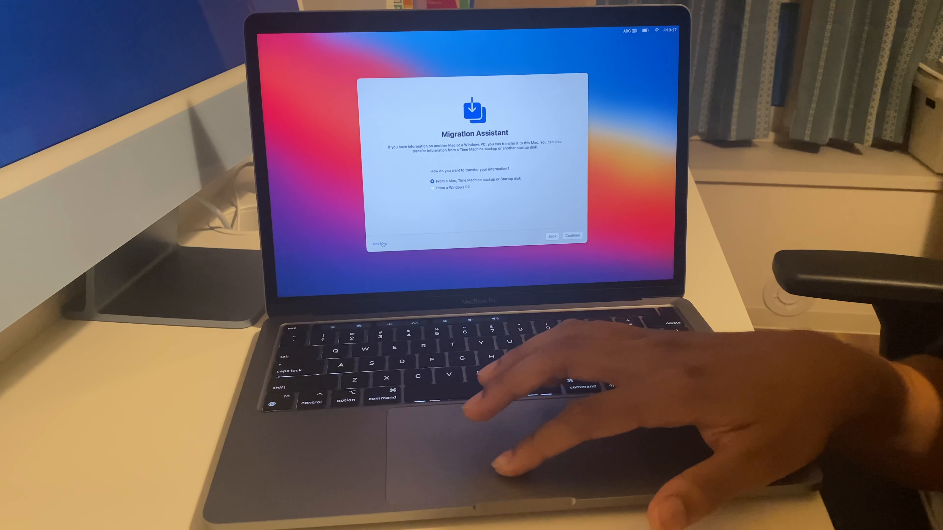
click(571, 235)
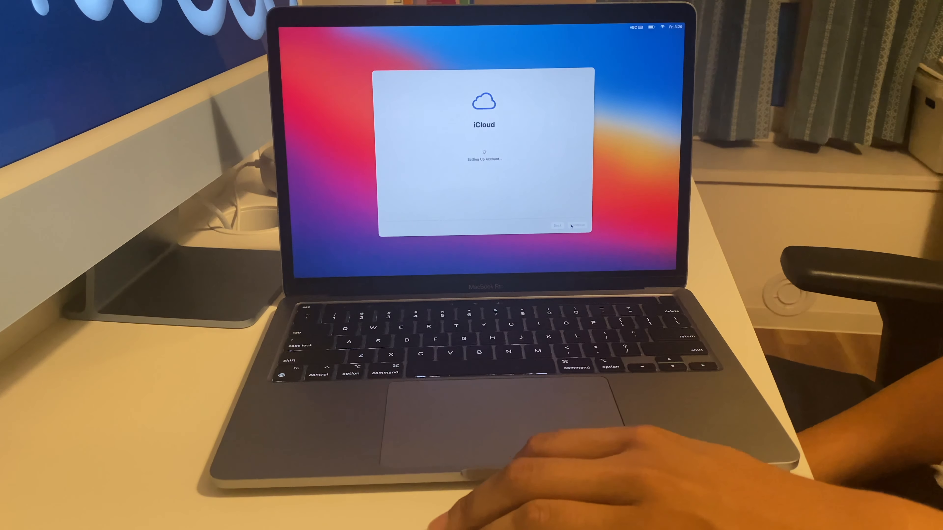
Continue past iCloud setup and Find My, then finish the Hey Siri voice training.
click(576, 225)
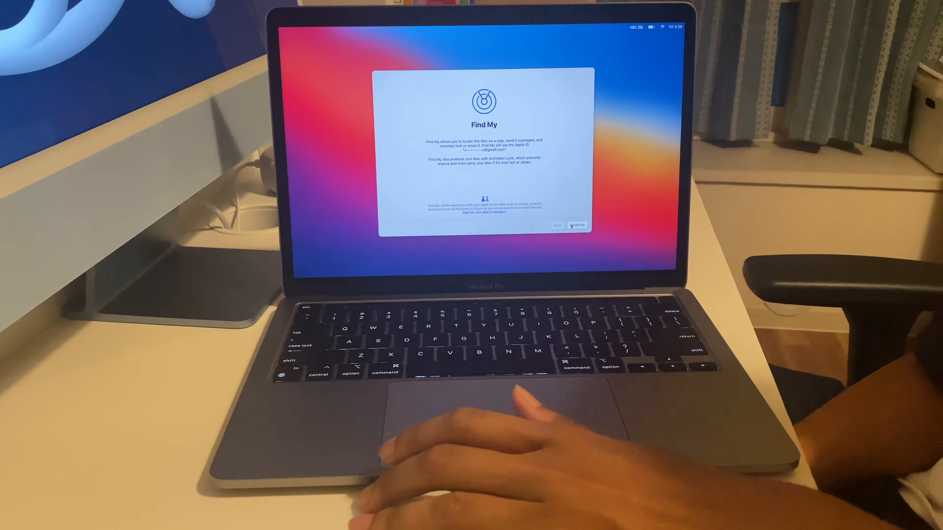
click(578, 225)
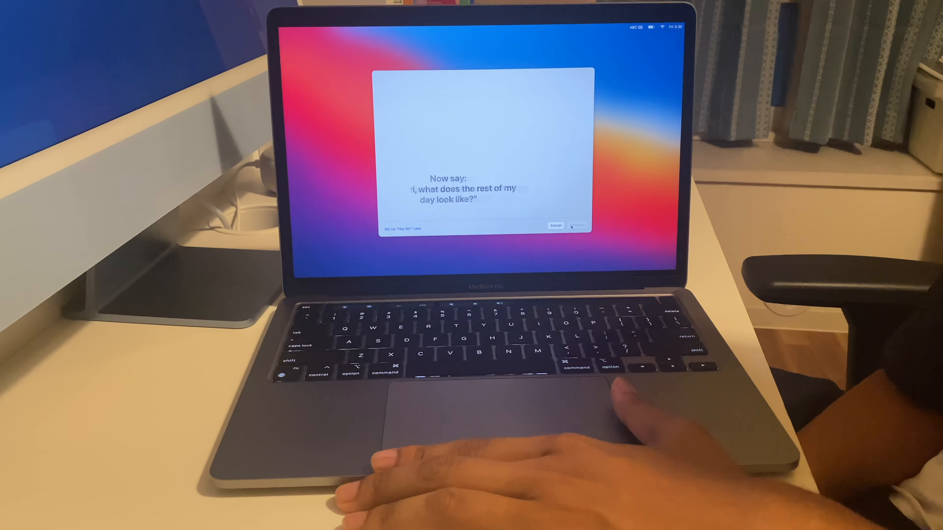
click(578, 226)
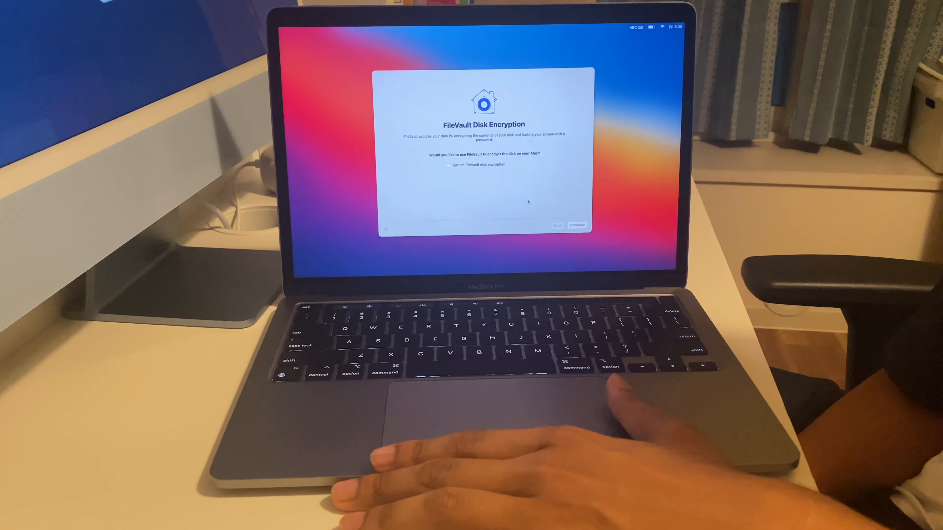
Turn on FileVault disk encryption with iCloud unlock and accept the settings.
click(449, 165)
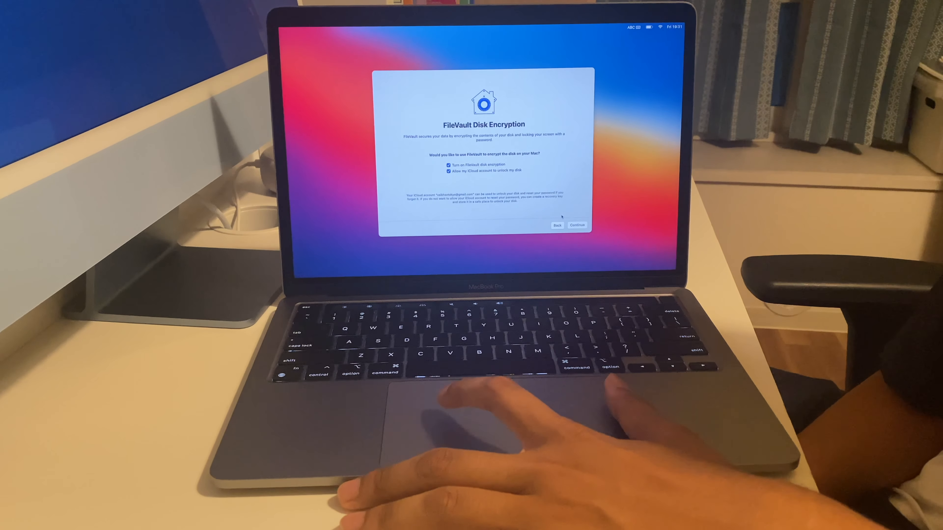
click(576, 225)
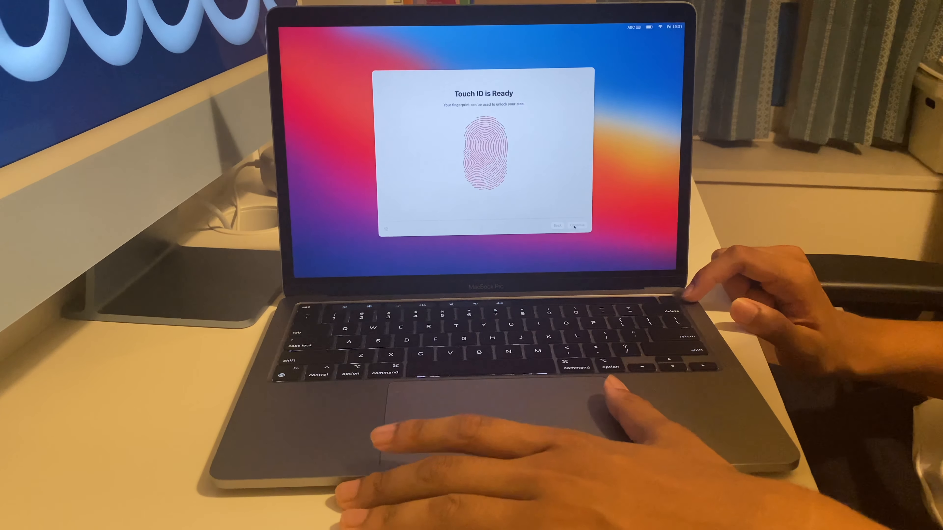
Pass Touch ID and Apple Pay, choose the Dark appearance, and finish True Tone to reach the desktop.
click(575, 226)
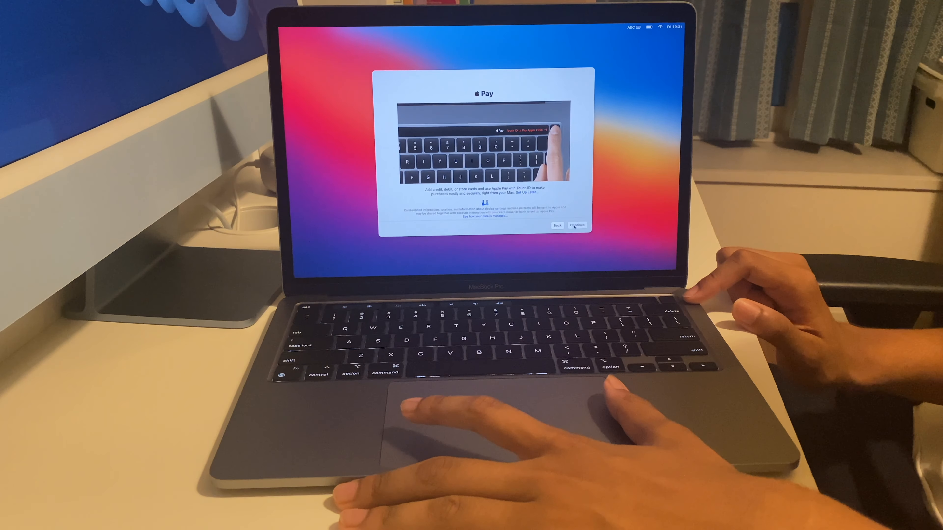
click(576, 225)
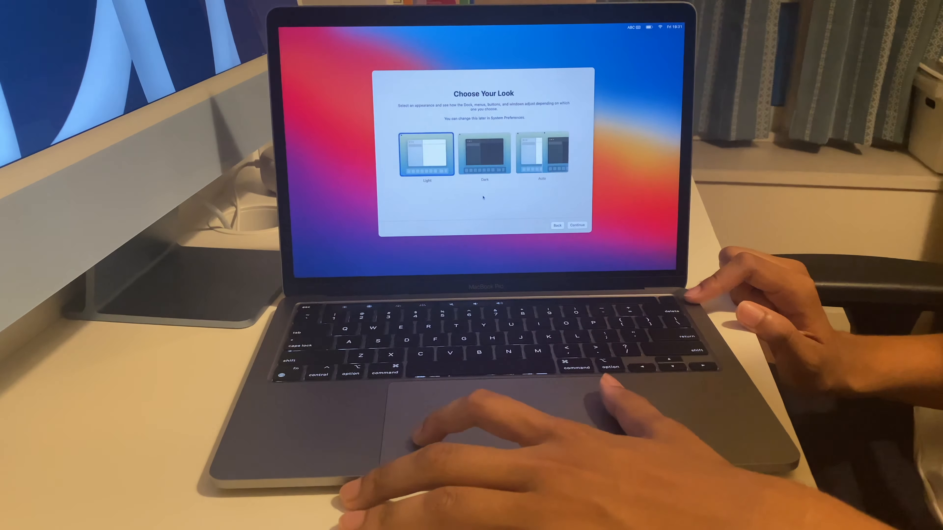
click(577, 225)
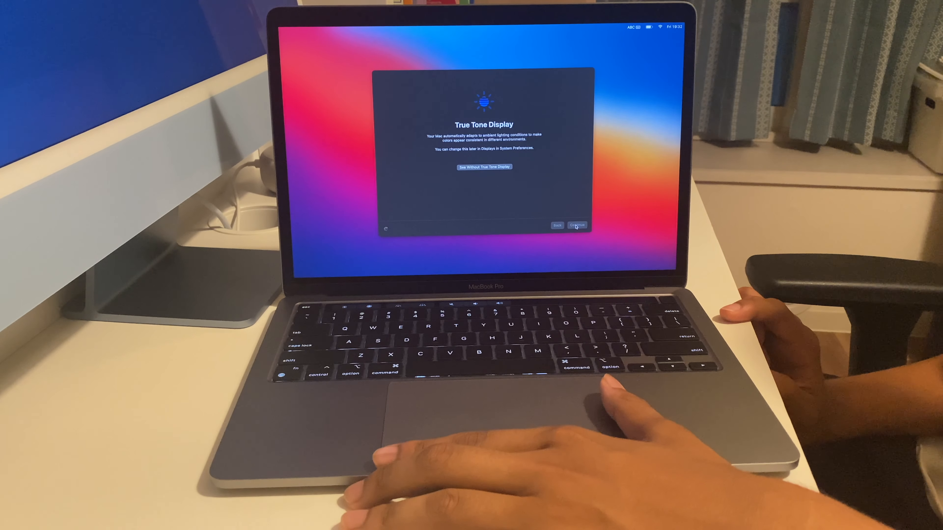
click(576, 225)
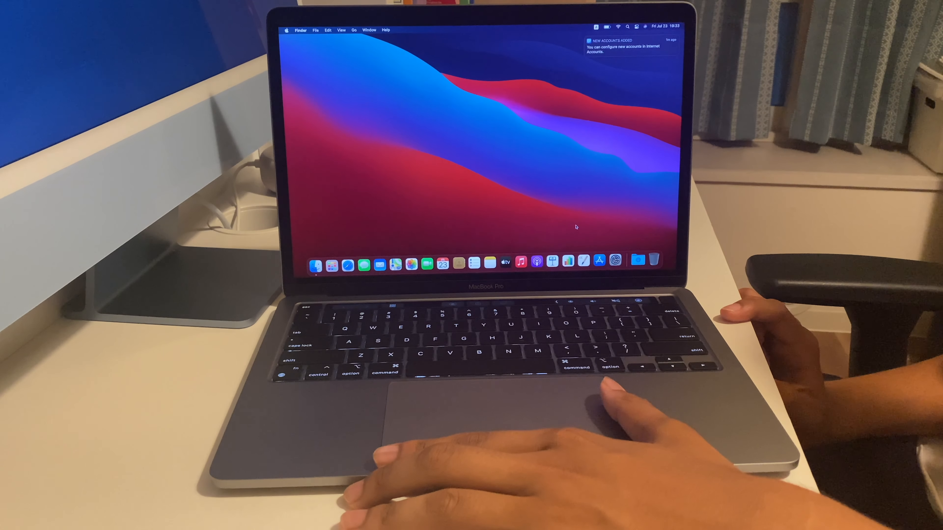